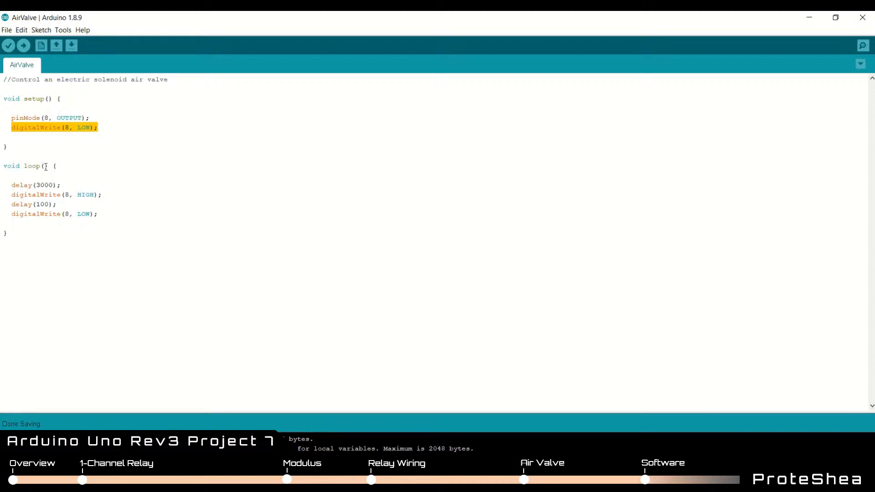
left_click(11, 195)
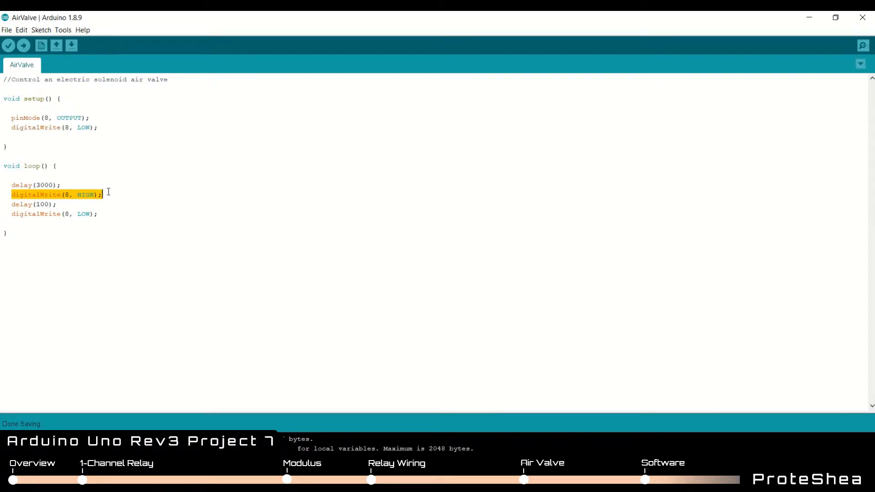
left_click(13, 204)
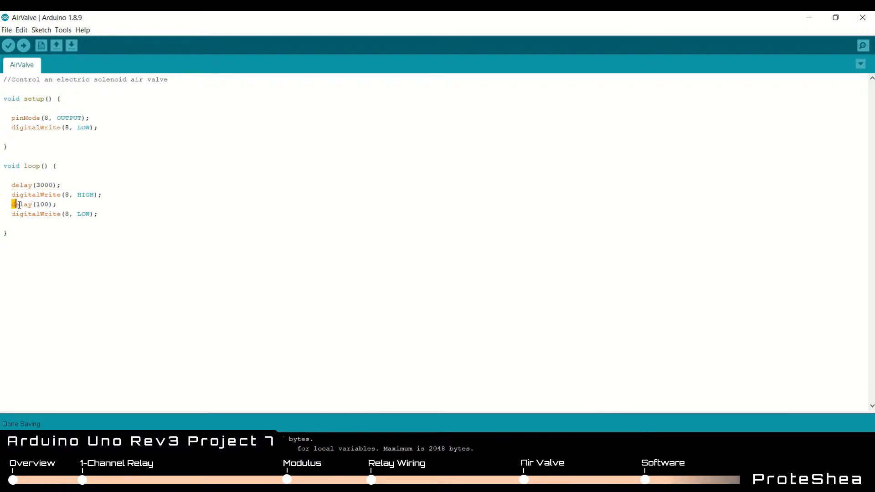
triple_click(33, 203)
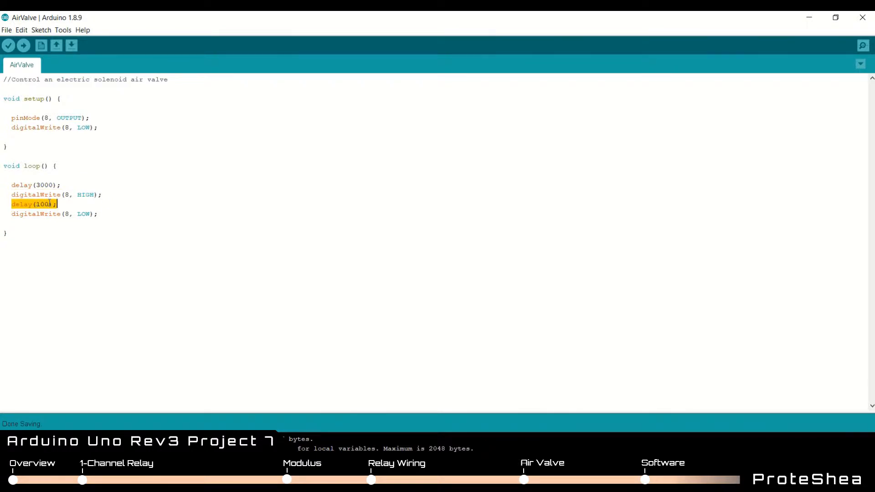
mouse_move(65, 204)
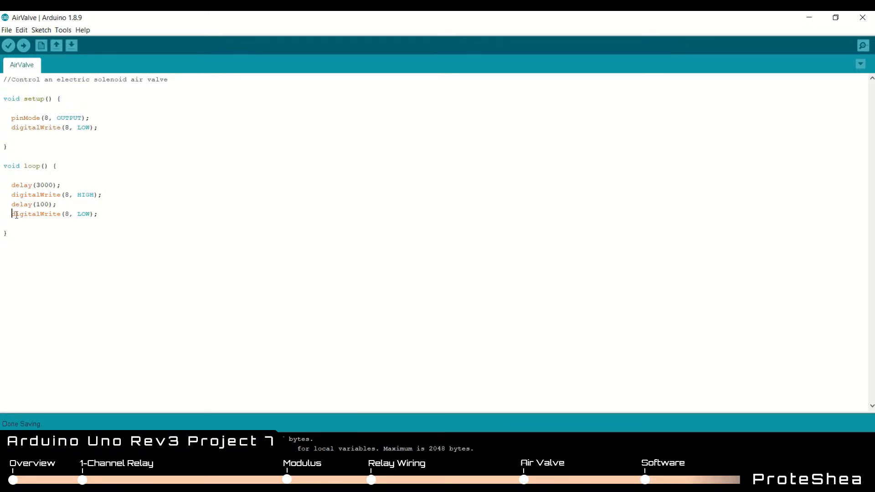
triple_click(53, 214)
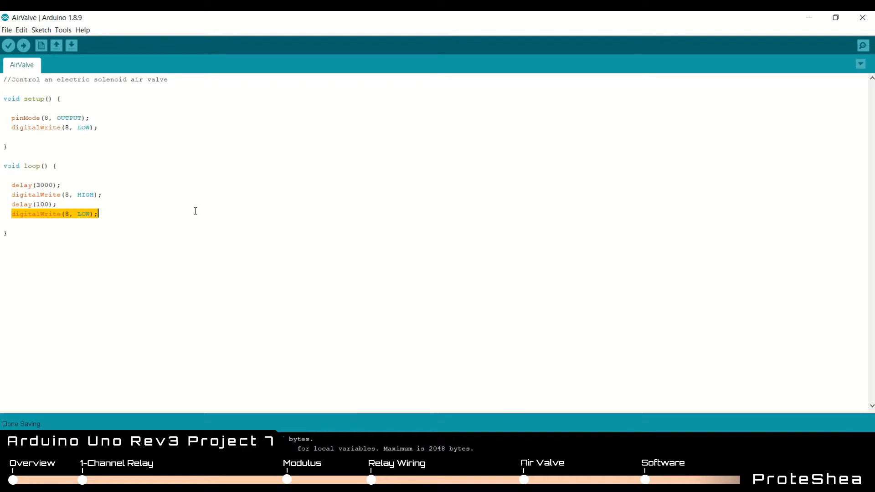